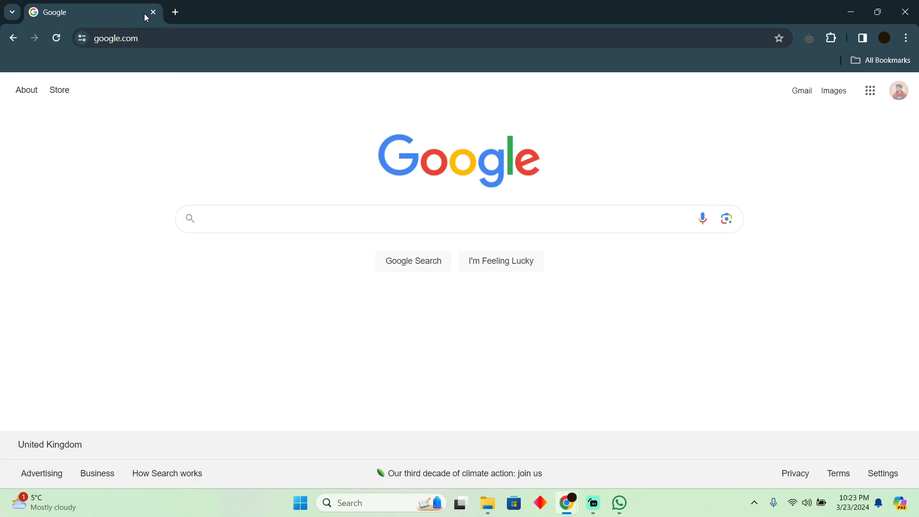
Search Google for 'temu', open Temu UK, and check out the seven cart items
click(410, 218)
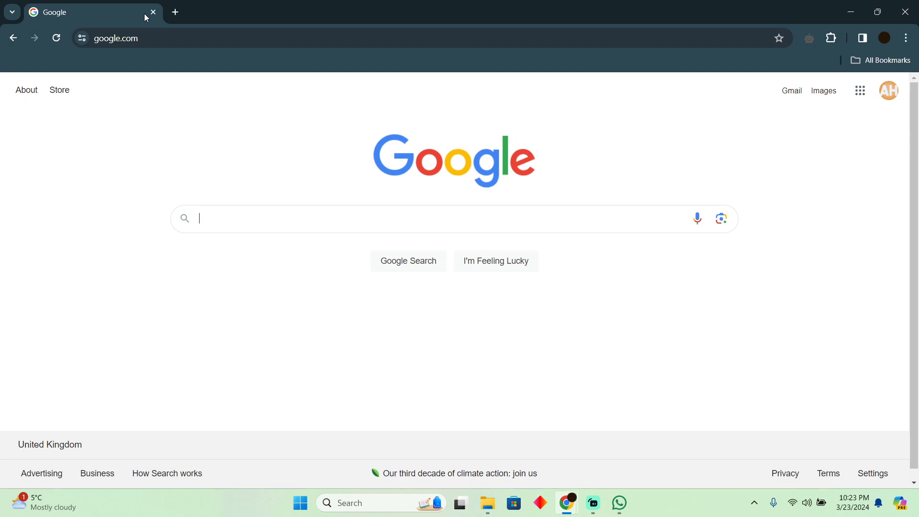
text(tem)
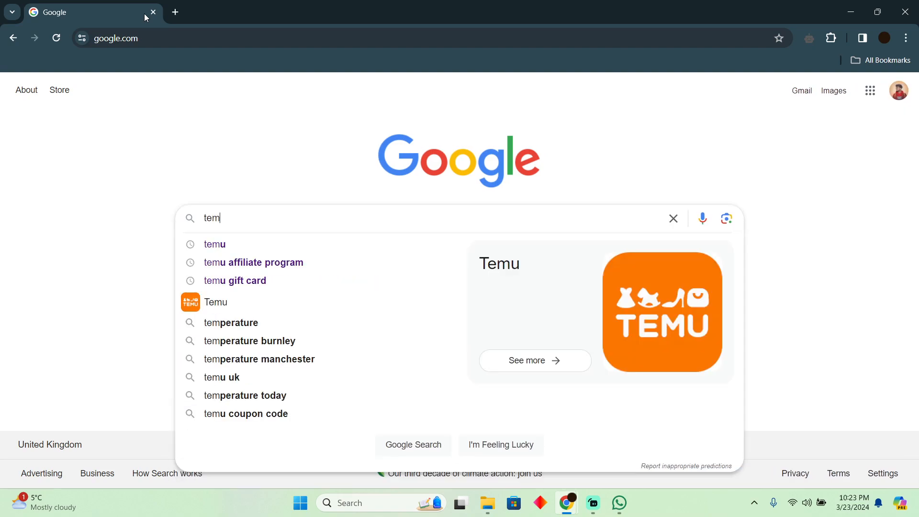
click(215, 243)
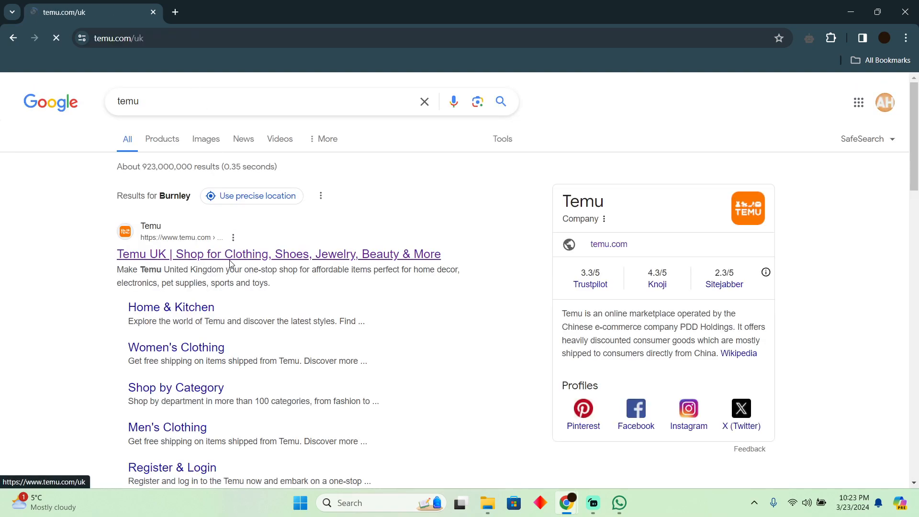
click(278, 254)
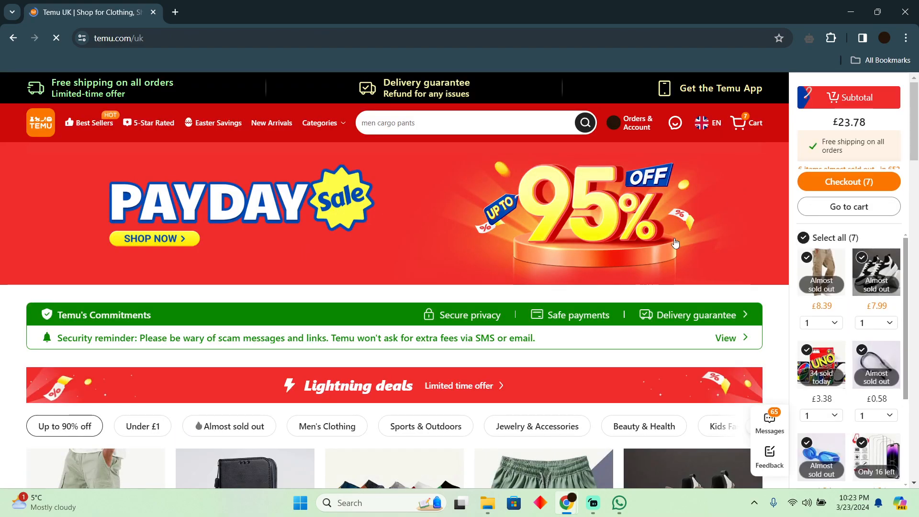
click(848, 181)
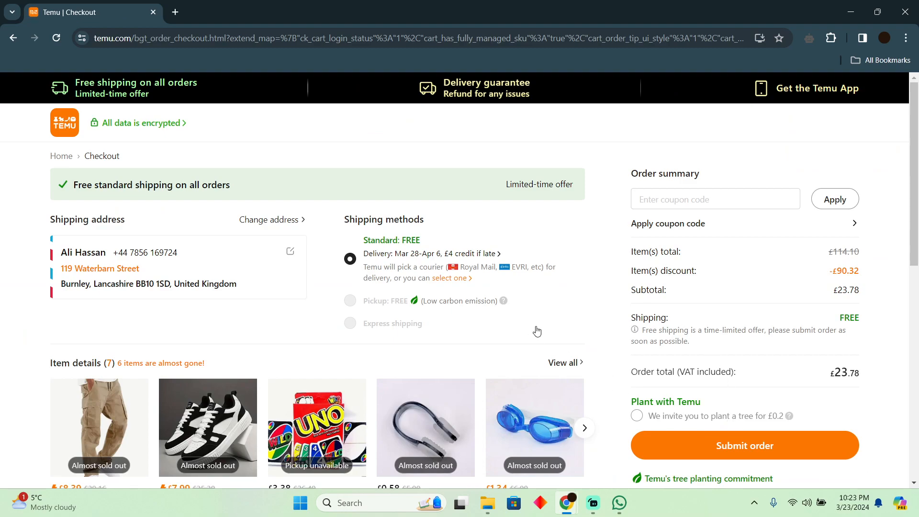
Scroll to Payment methods, where Klarna is greyed out below its £35 minimum
scroll(down, 3)
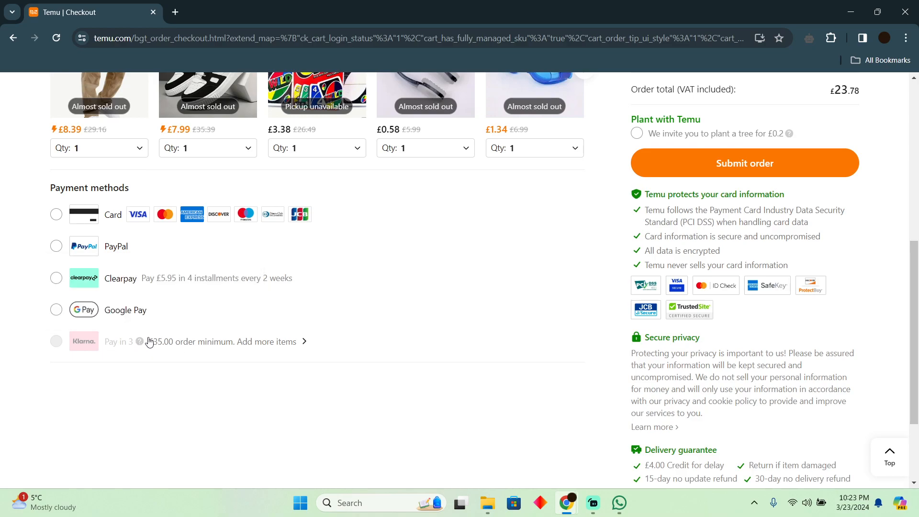
mouse_move(139, 342)
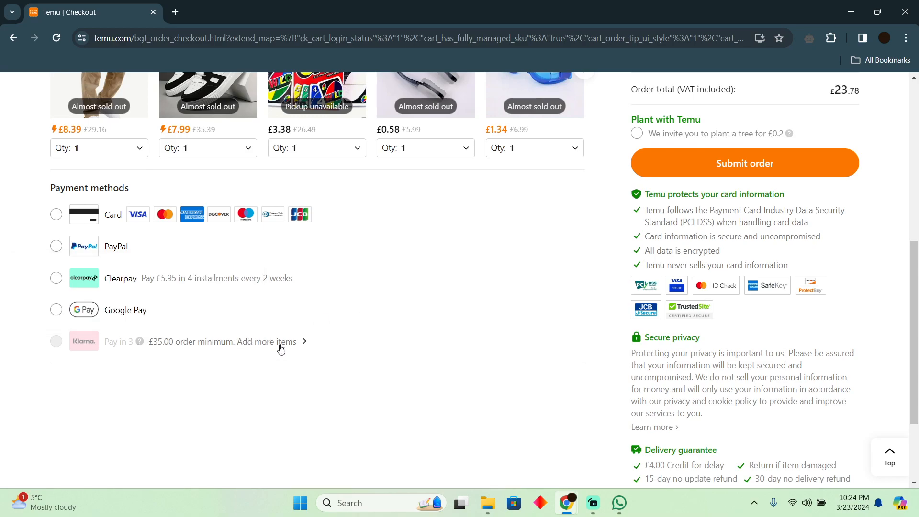
scroll(down, 3)
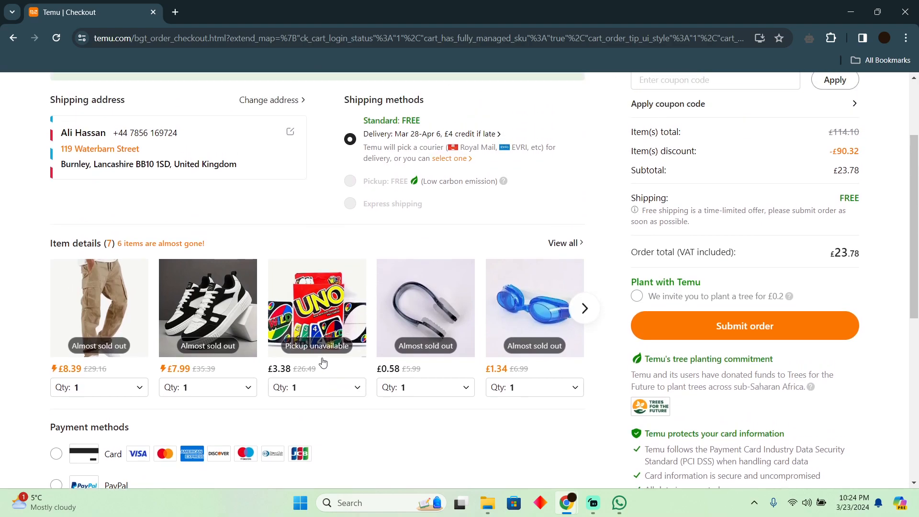
scroll(down, 3)
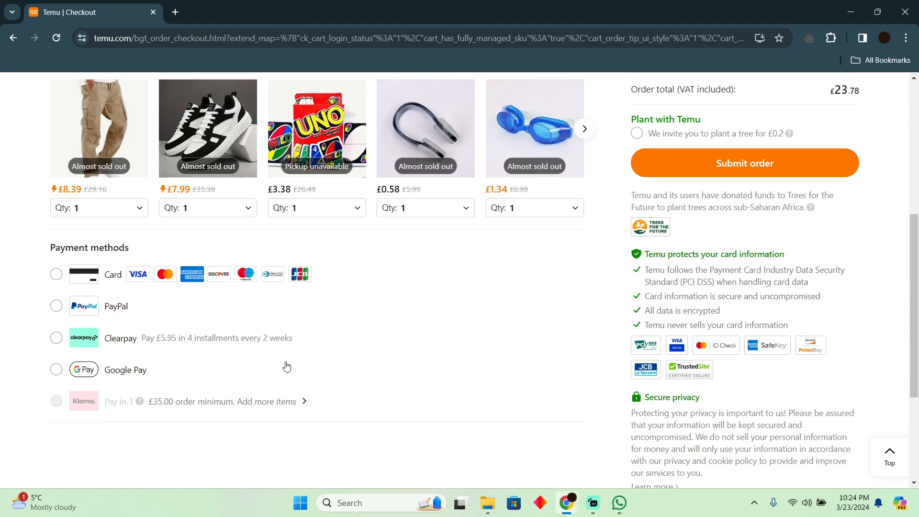
mouse_move(329, 327)
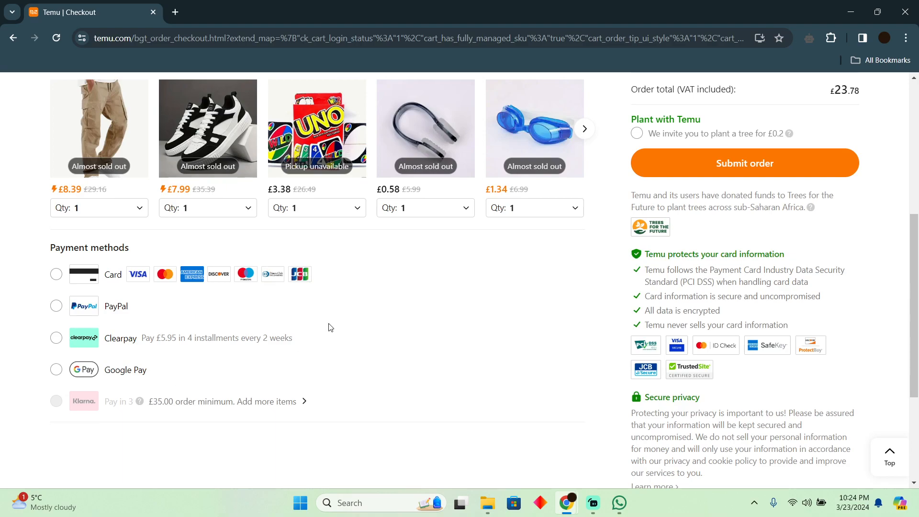
mouse_move(331, 326)
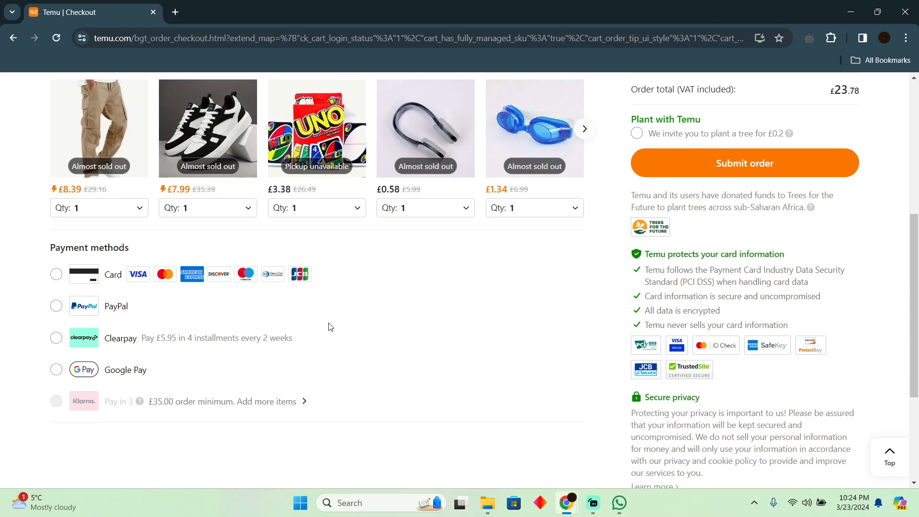